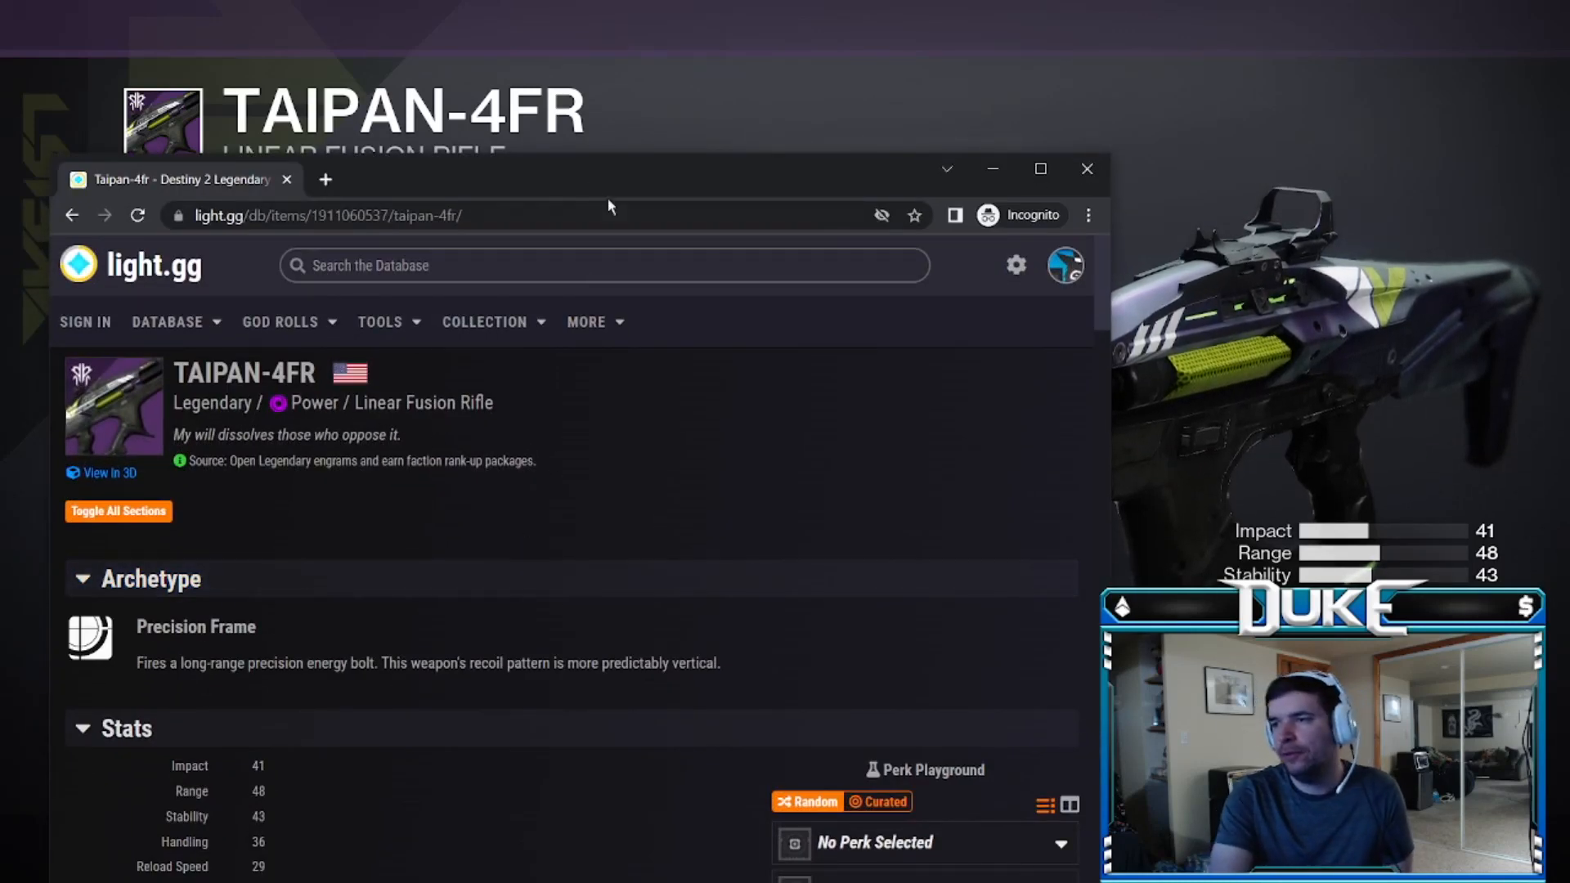
- Scroll the Taipan-4FR page past its Precision Frame archetype and stats to the perk grid
{"action": "scroll", "scroll_direction": "down", "scroll_amount": 3}
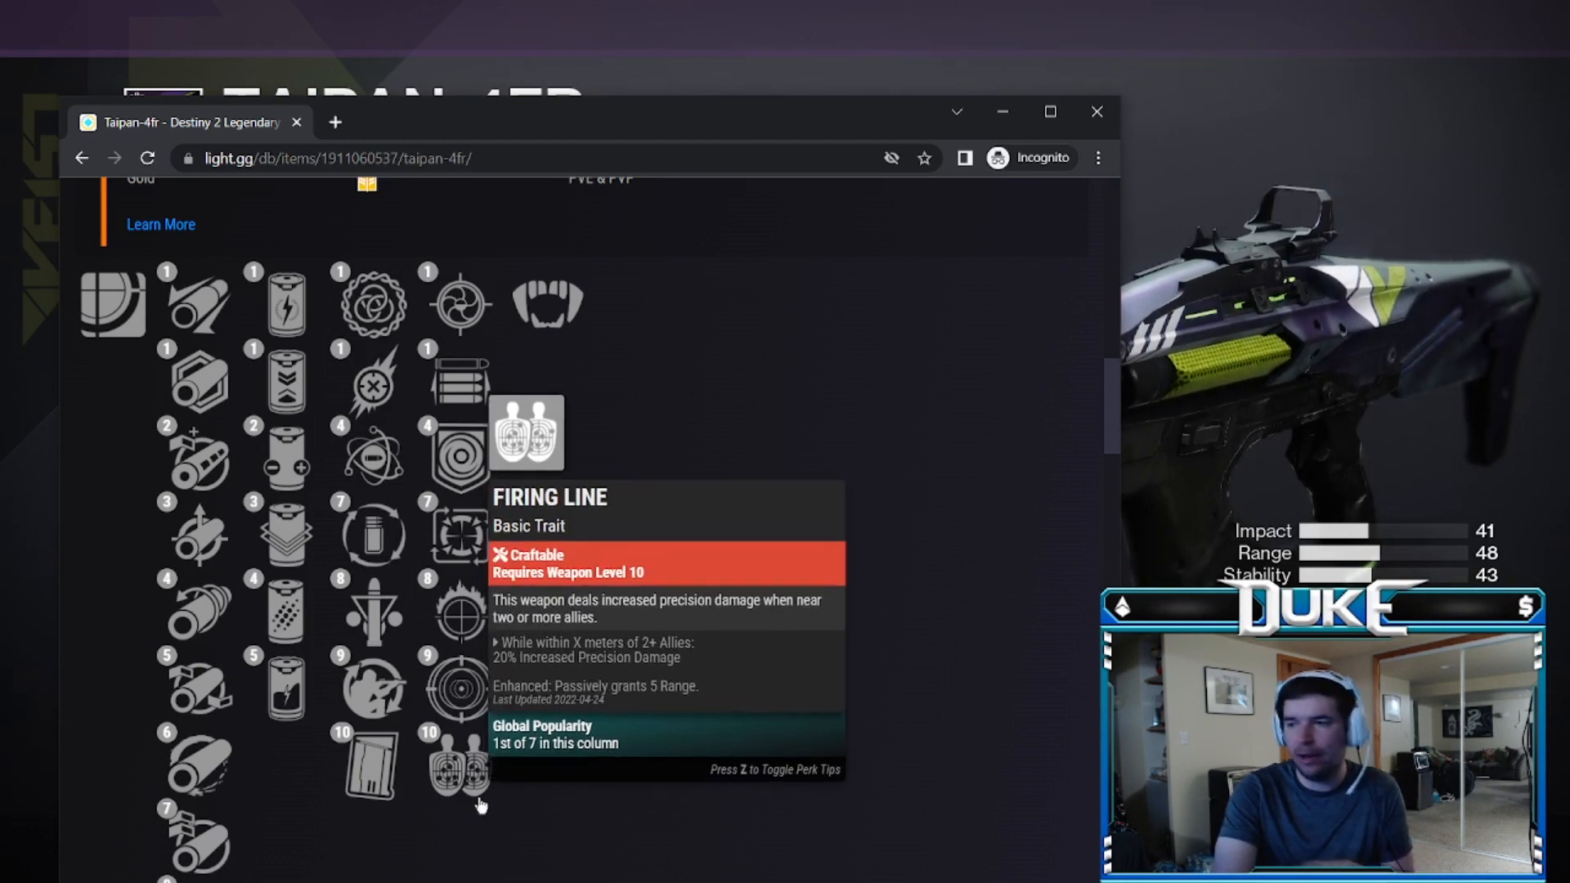
{"action": "mouse_move", "coordinate": [489, 291]}
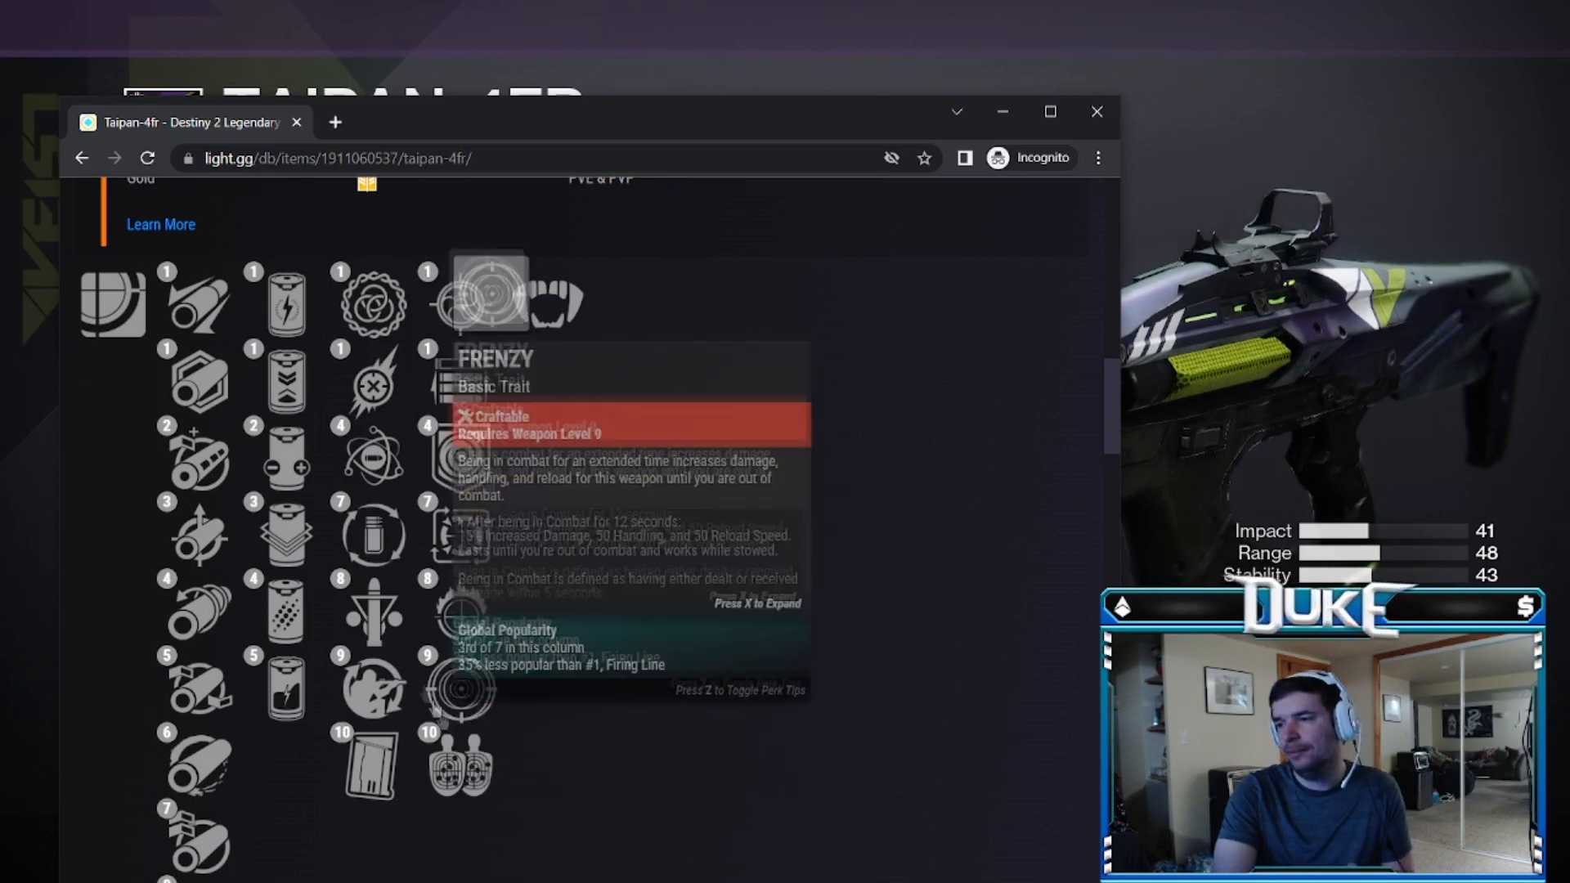
{"action": "mouse_move", "coordinate": [459, 766]}
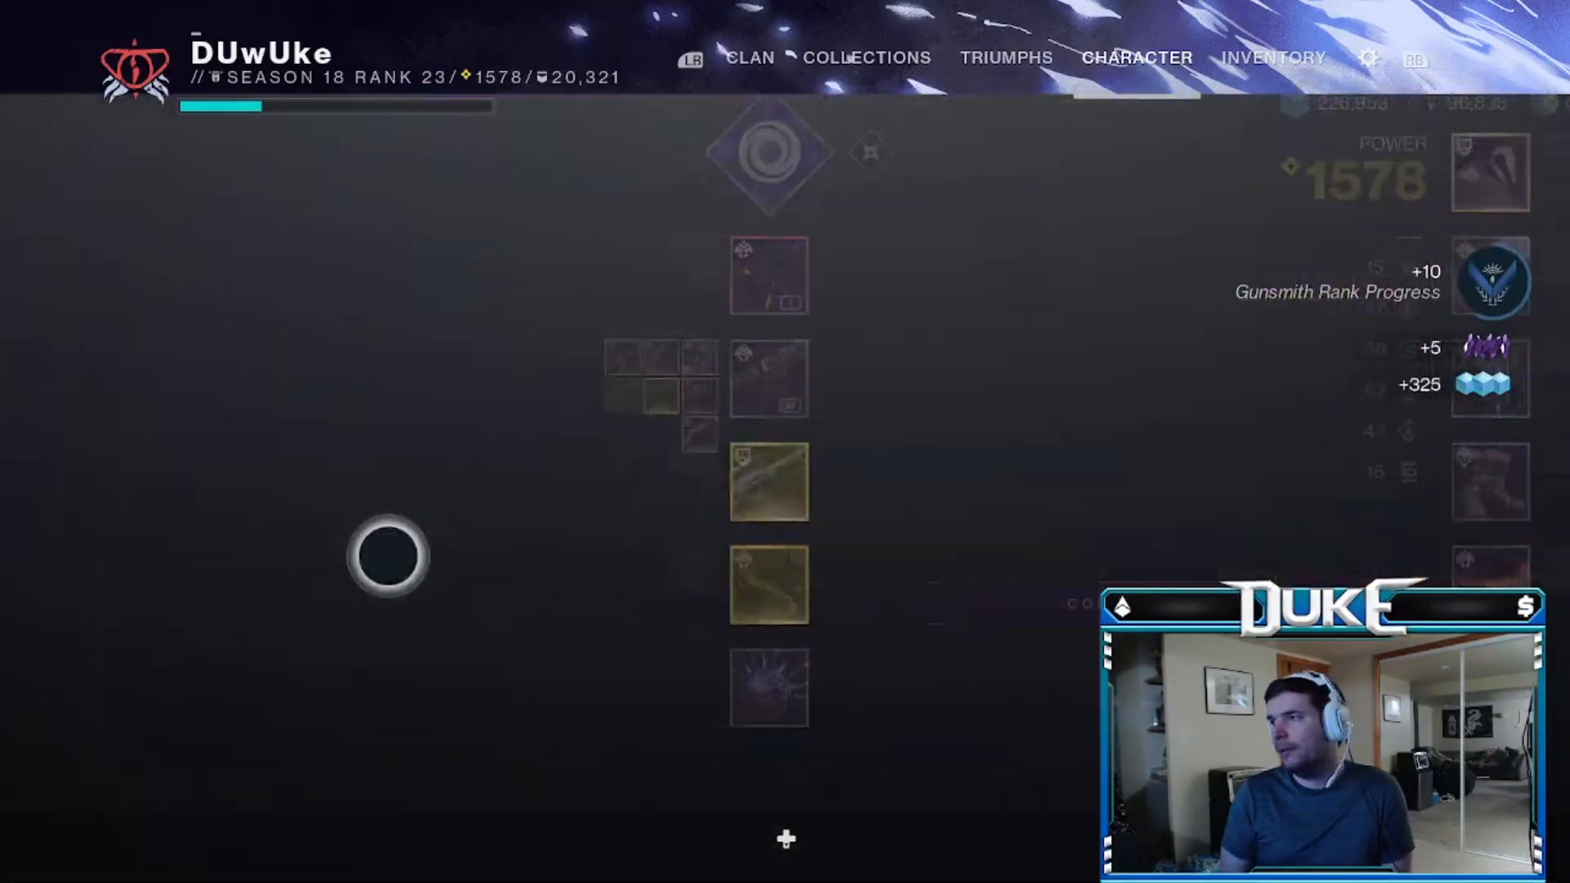
- Open Heavy Weapon Patterns and list Linear Fusion Rifles to see Taipan-4FR at 0/2
{"action": "left_click", "coordinate": [1004, 57]}
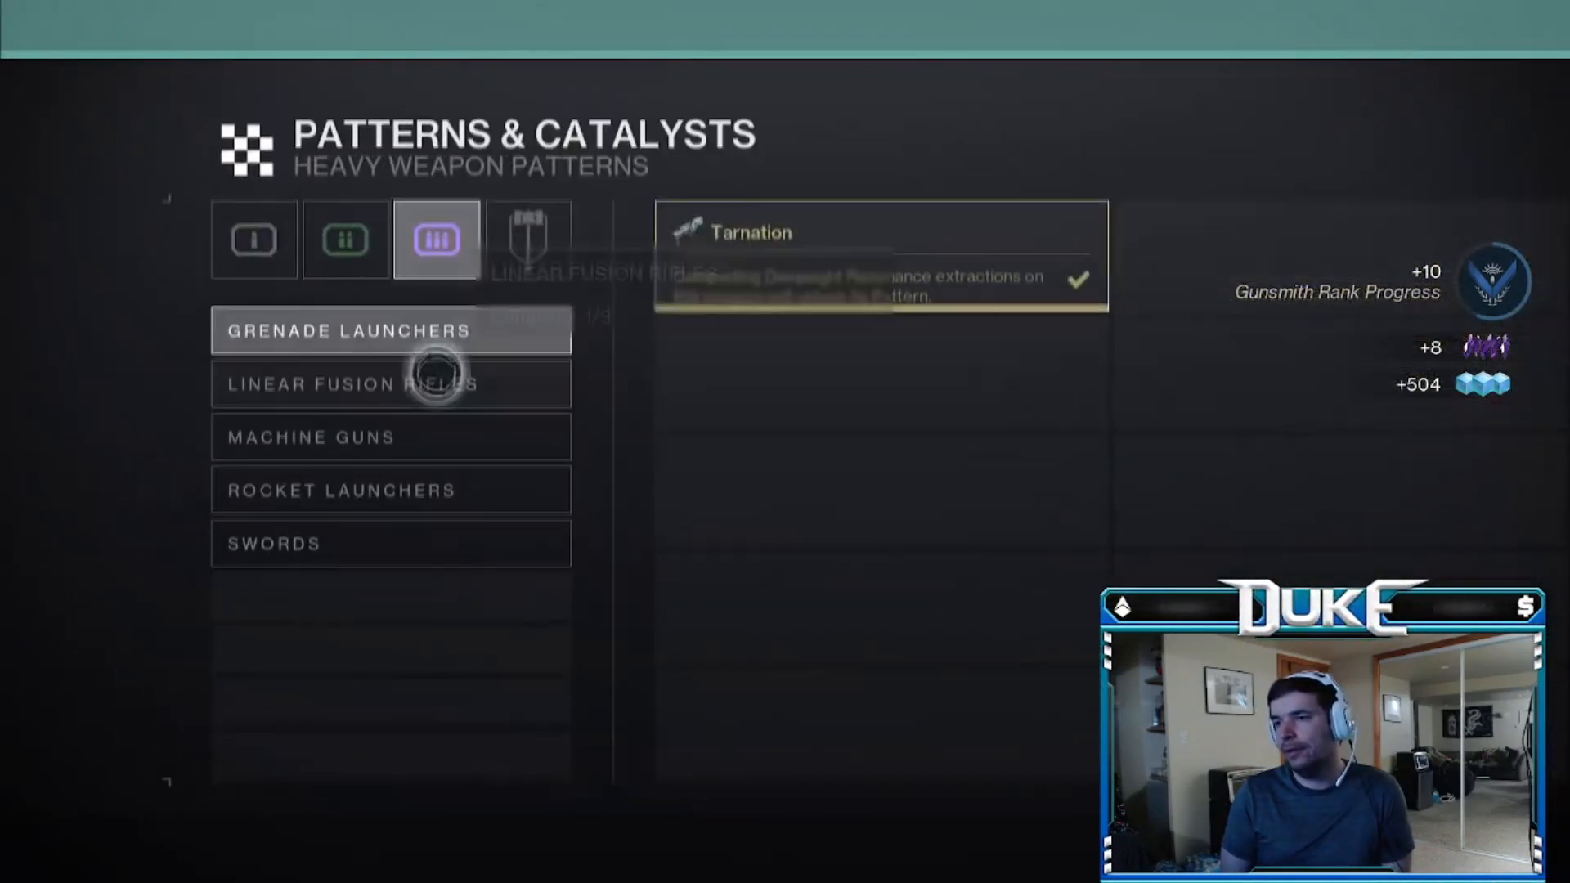
{"action": "left_click", "coordinate": [391, 384]}
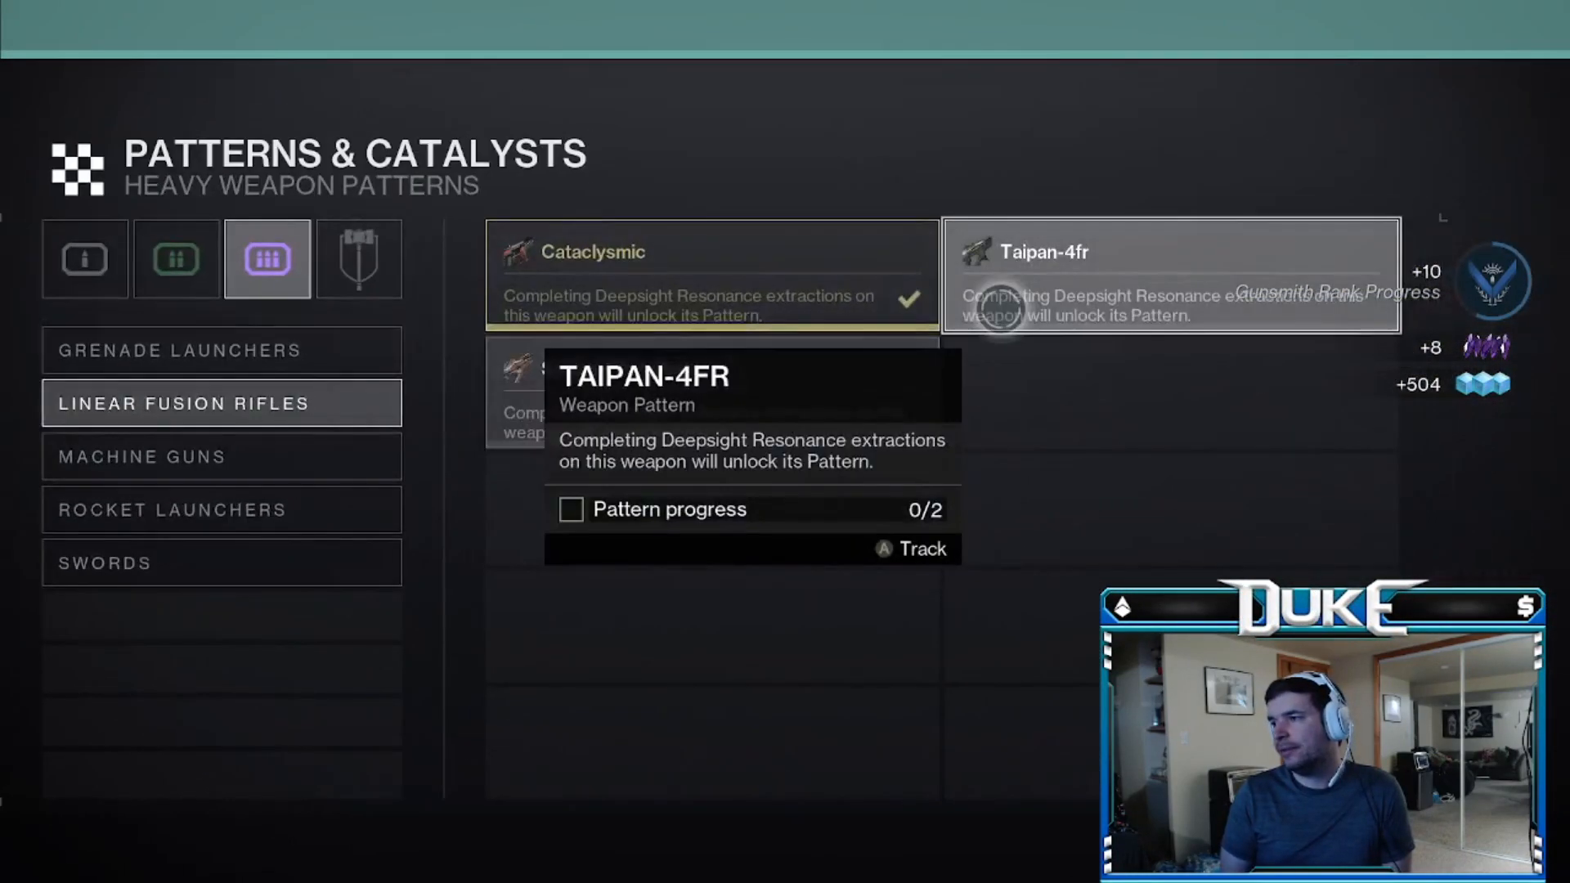